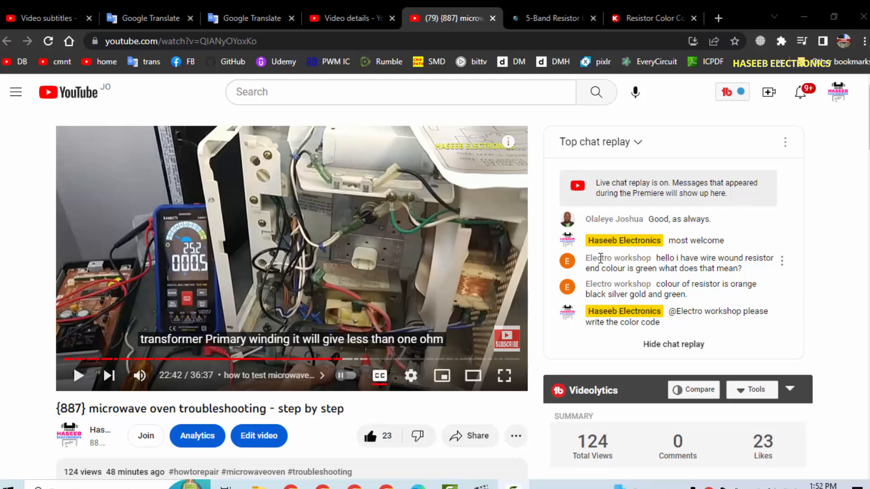
pyautogui.moveTo(647, 269)
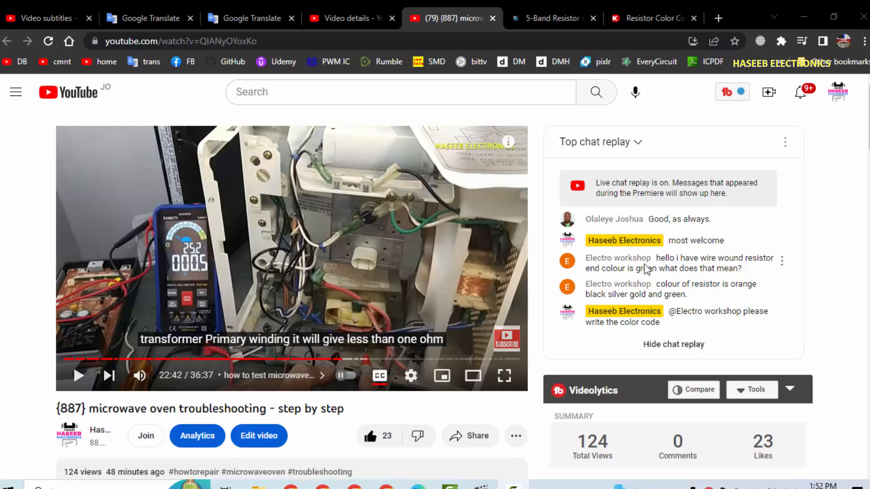
pyautogui.moveTo(652, 278)
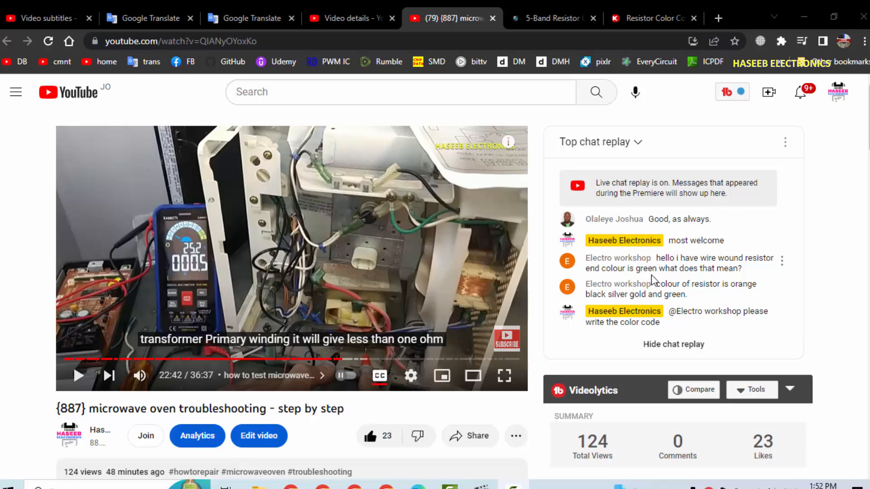
pyautogui.moveTo(654, 262)
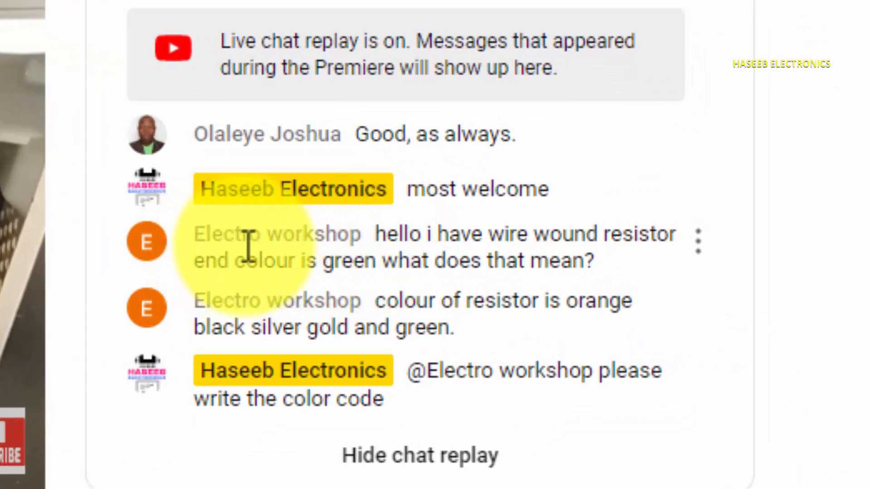
pyautogui.moveTo(449, 237)
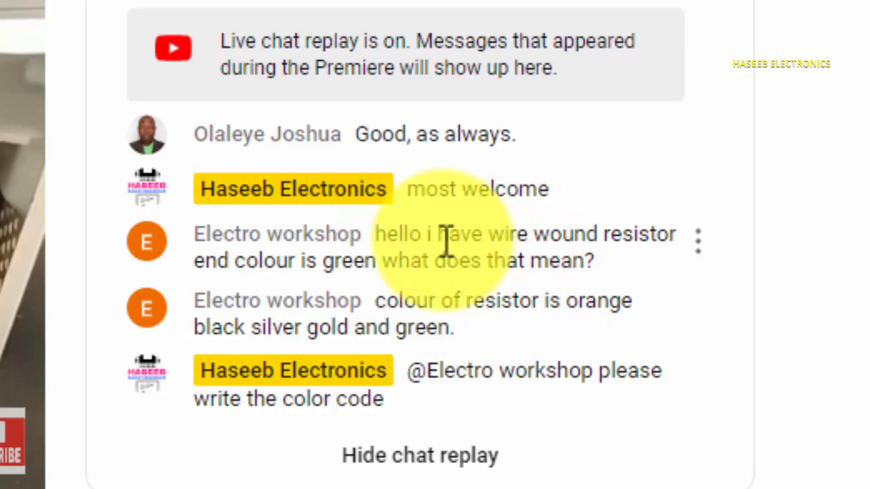
pyautogui.moveTo(270, 304)
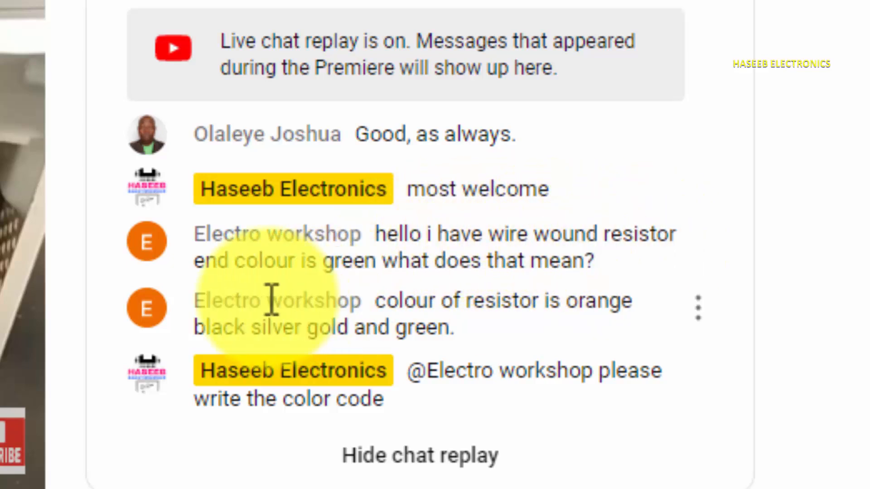
pyautogui.moveTo(463, 268)
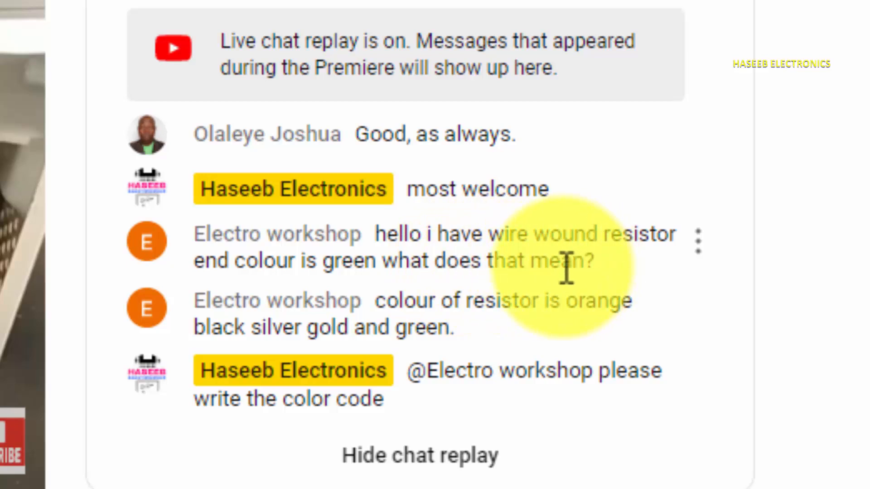
pyautogui.moveTo(388, 261)
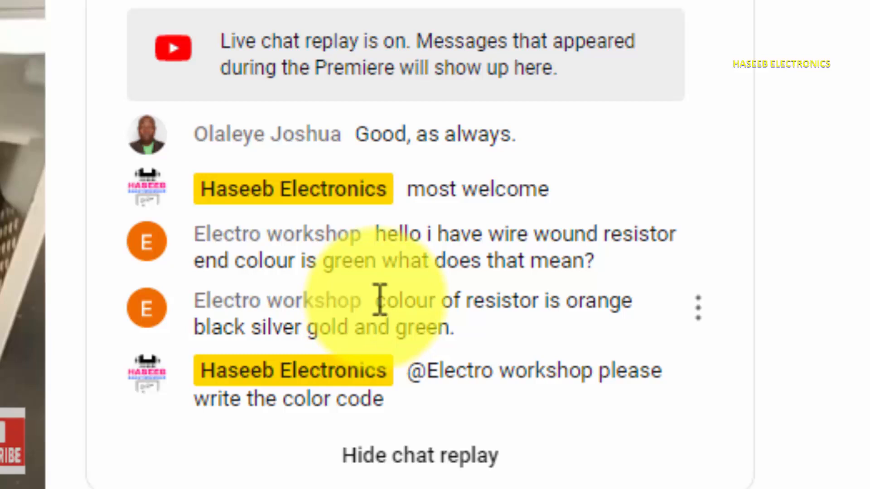
pyautogui.moveTo(507, 303)
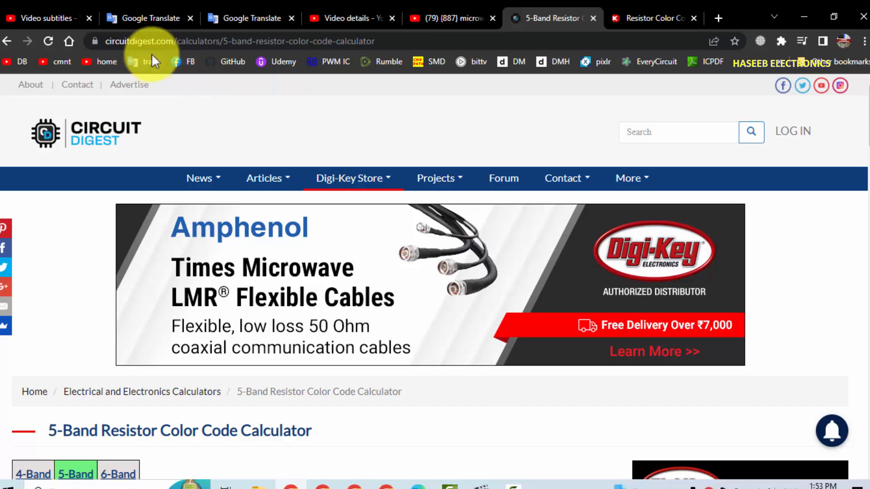
# Set the Circuit Digest calculator's first digit to orange, keeping the second digit black
pyautogui.scroll(-3)
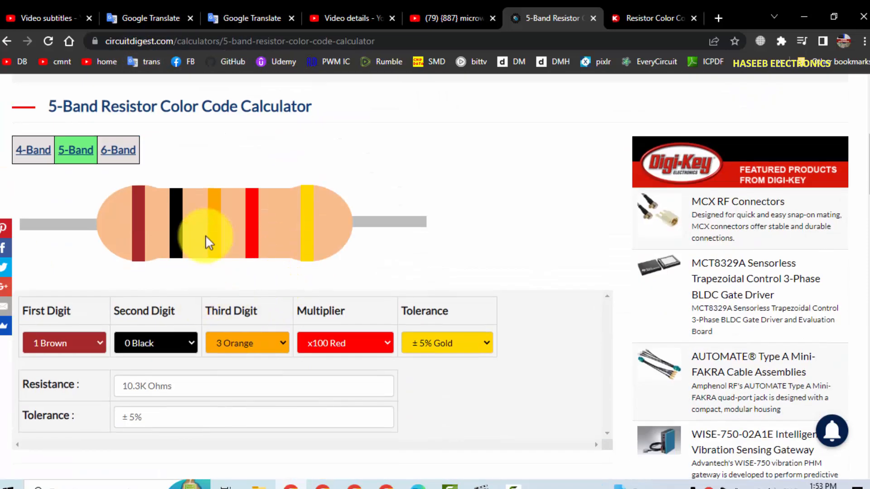
pyautogui.moveTo(89, 316)
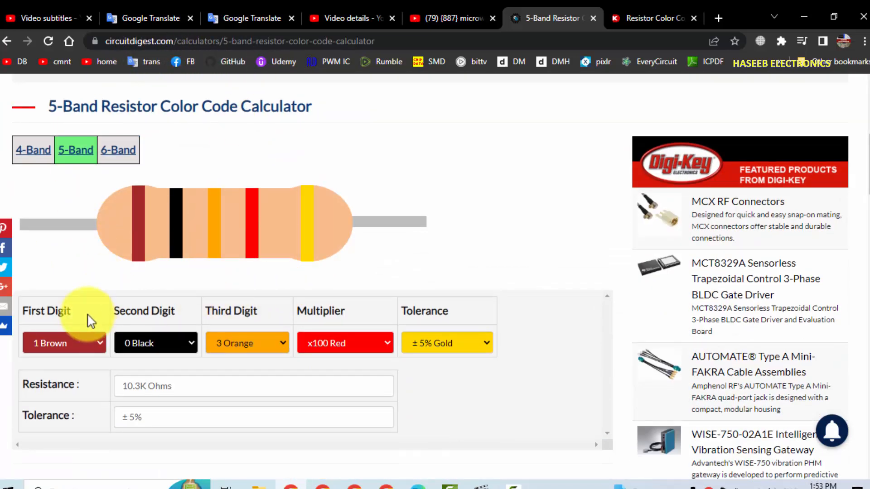
pyautogui.scroll(-3)
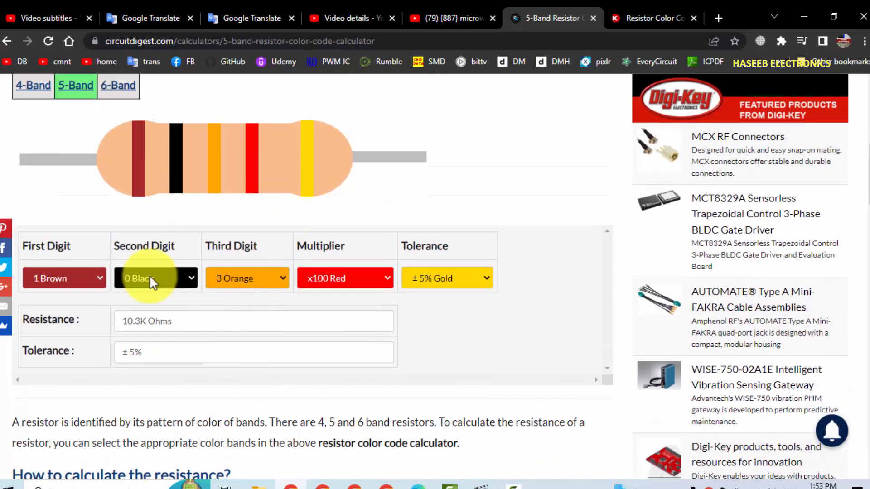
pyautogui.click(64, 278)
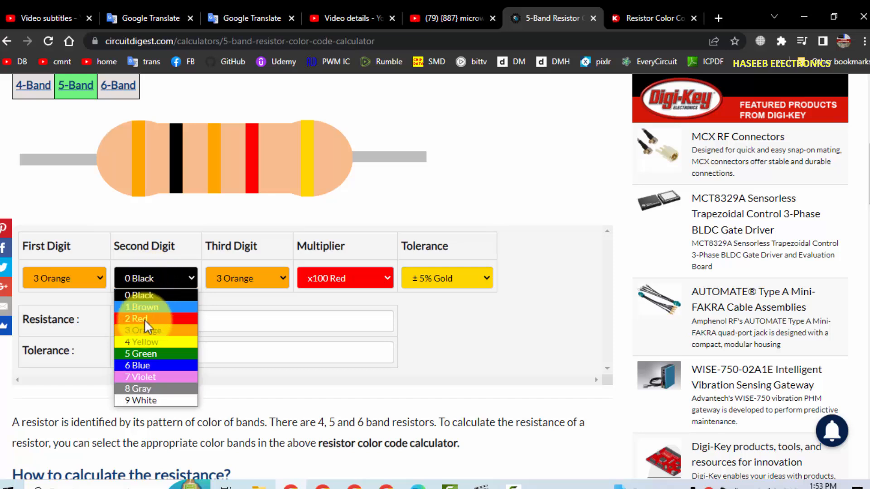
pyautogui.click(246, 278)
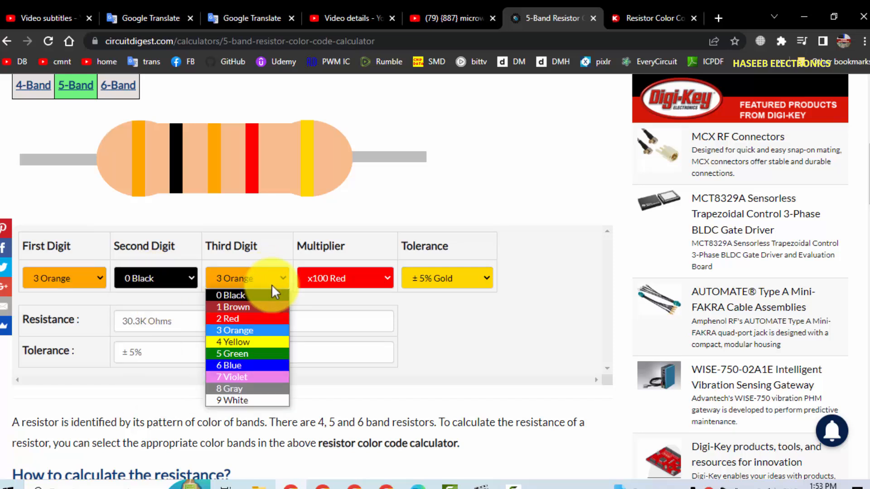
pyautogui.moveTo(278, 365)
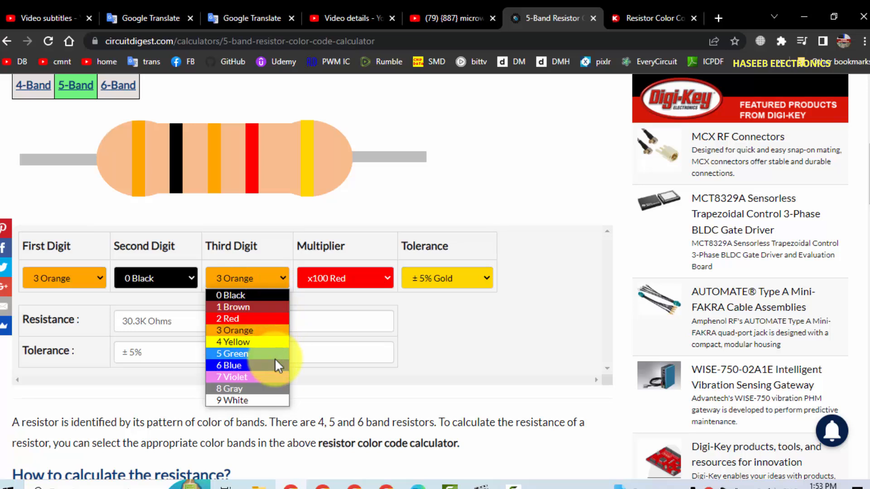
pyautogui.moveTo(278, 366)
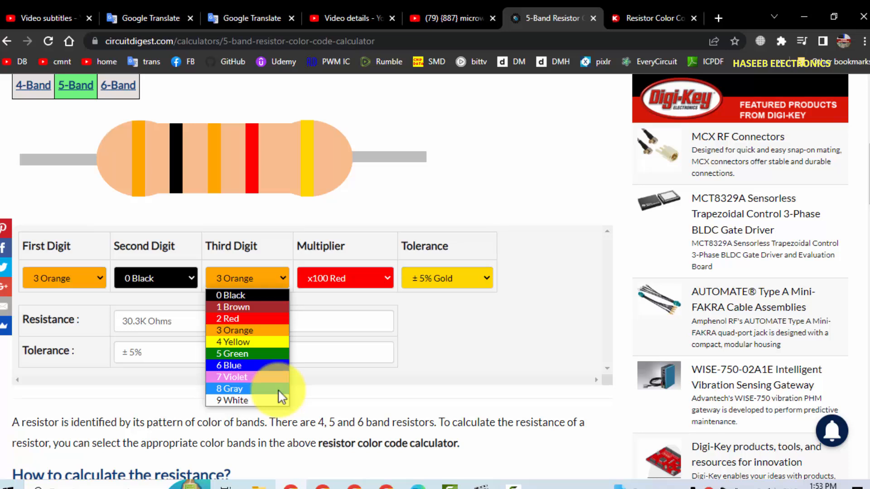
pyautogui.moveTo(277, 394)
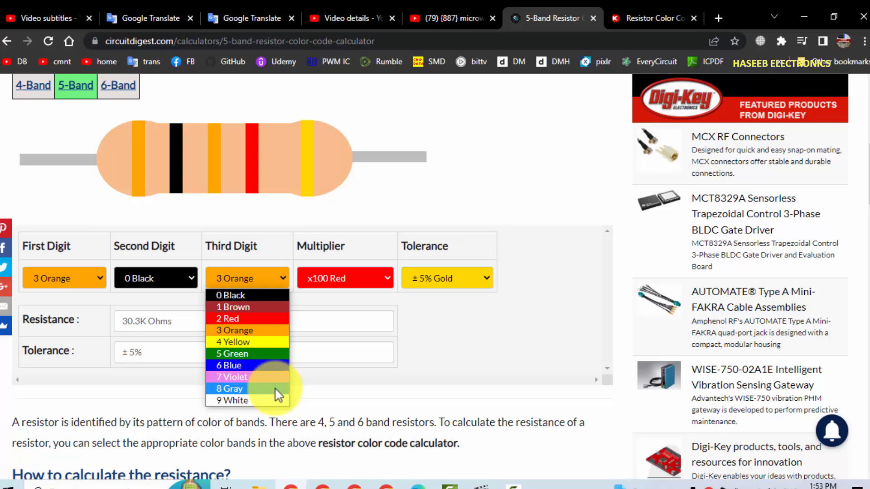
# Set the third digit to gray, multiplier to gold x0.1, and tolerance to green ±0.5%
pyautogui.click(230, 388)
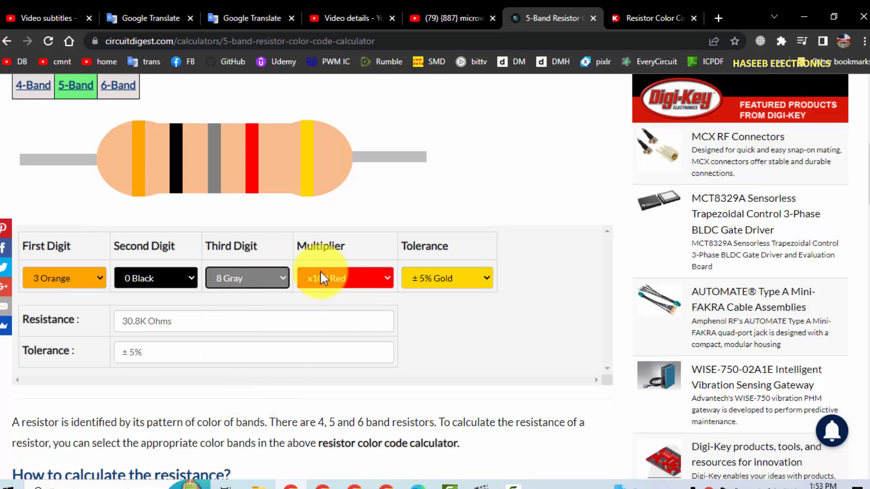
pyautogui.click(344, 278)
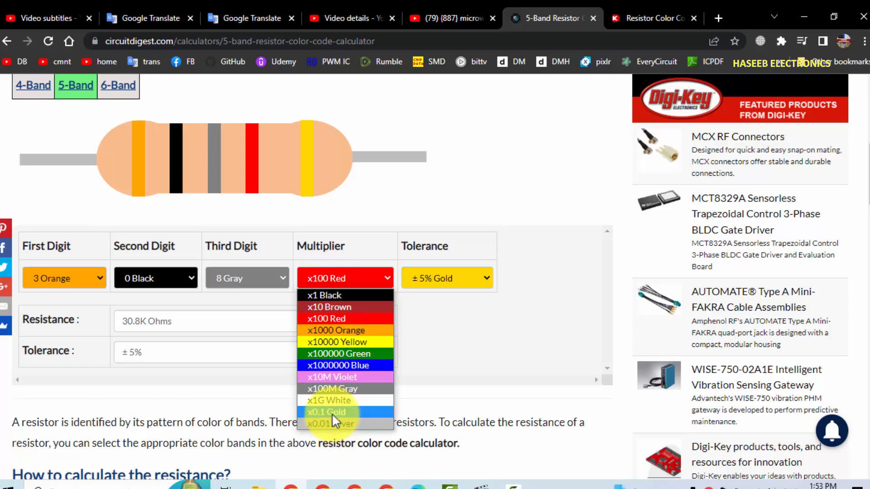
pyautogui.click(328, 412)
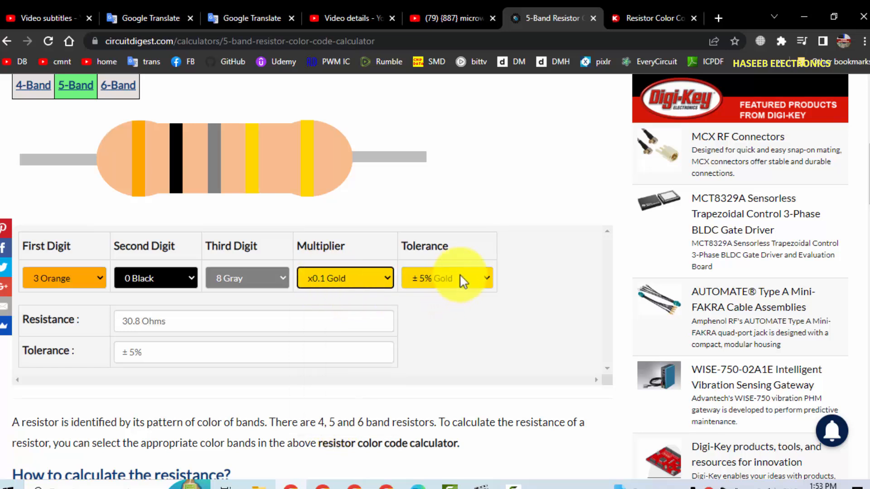
pyautogui.click(448, 278)
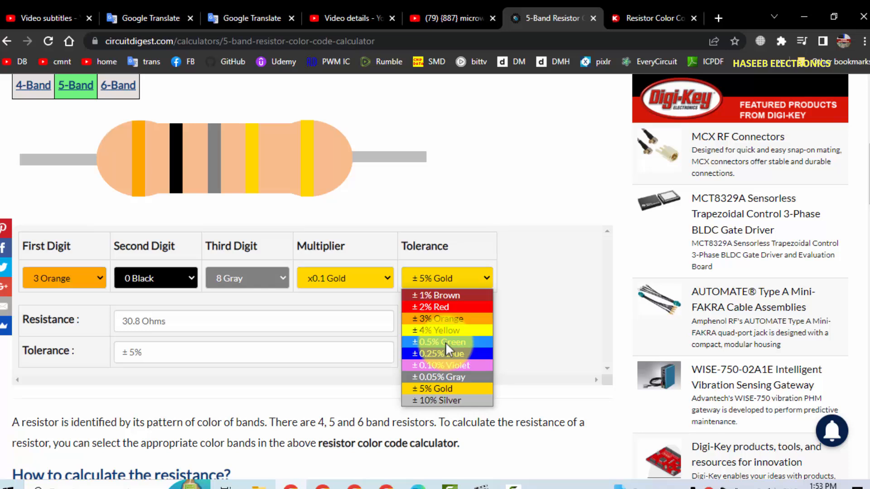
pyautogui.click(439, 342)
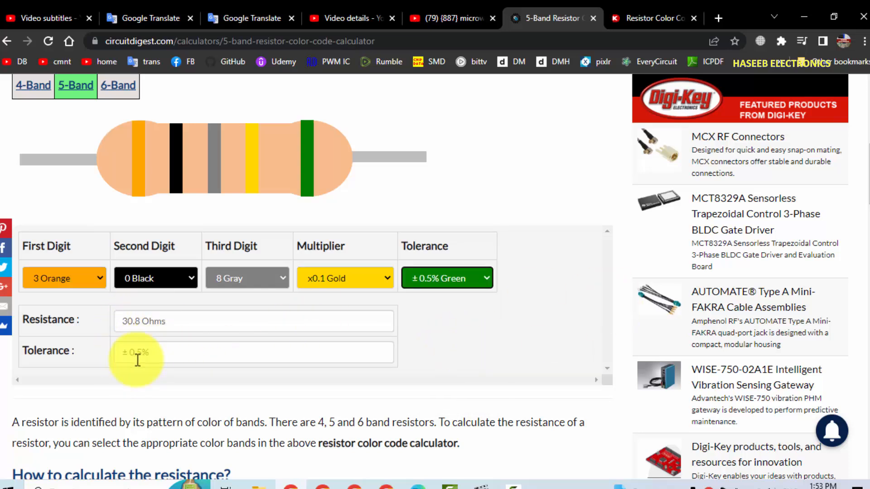
pyautogui.moveTo(237, 298)
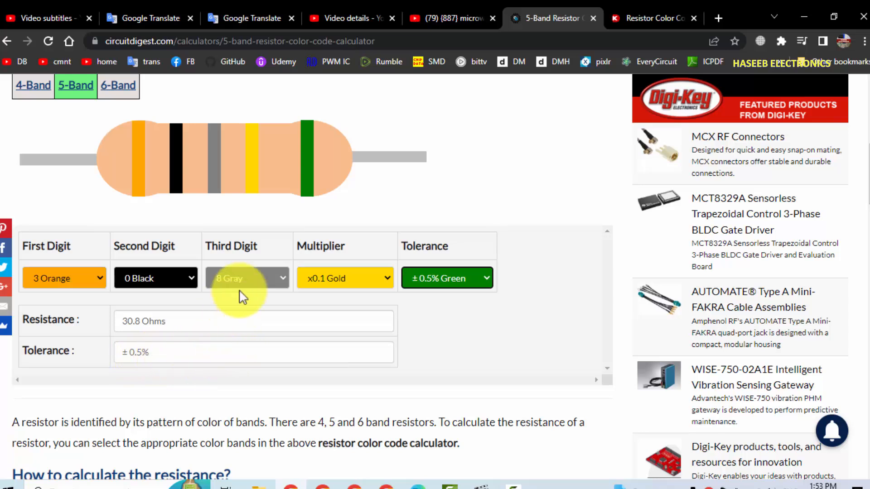
# Recheck the third digit colour choices and confirm it stays gray, reading 30.8 Ohms ±0.5%
pyautogui.click(247, 278)
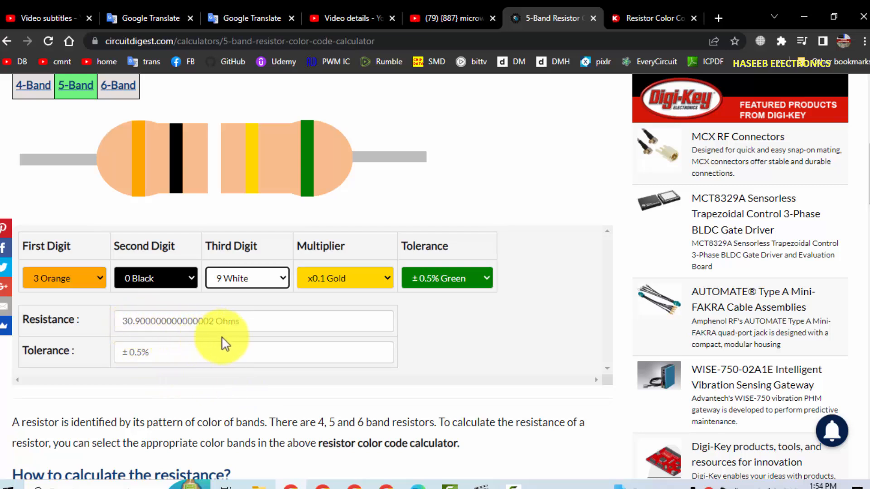
pyautogui.click(247, 278)
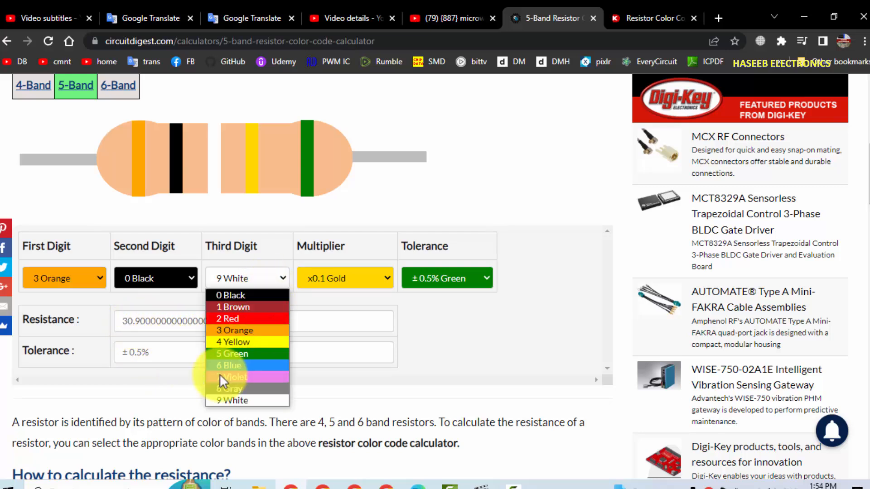
pyautogui.click(238, 389)
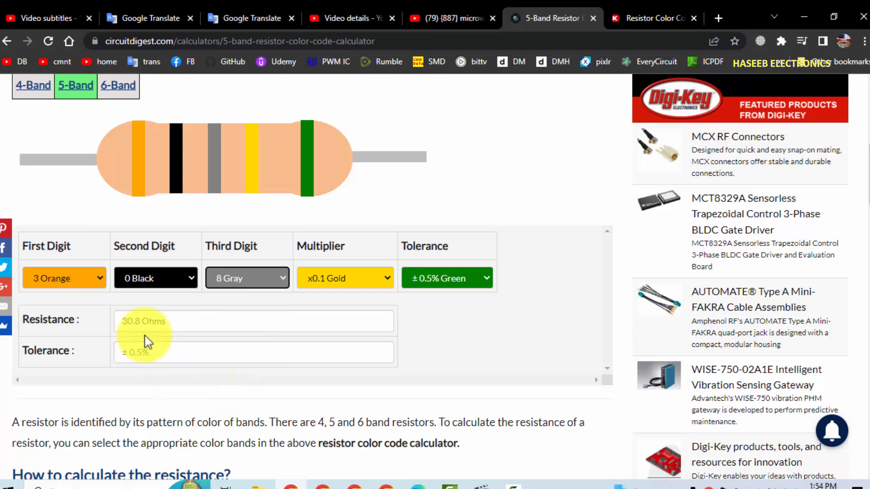
pyautogui.click(247, 278)
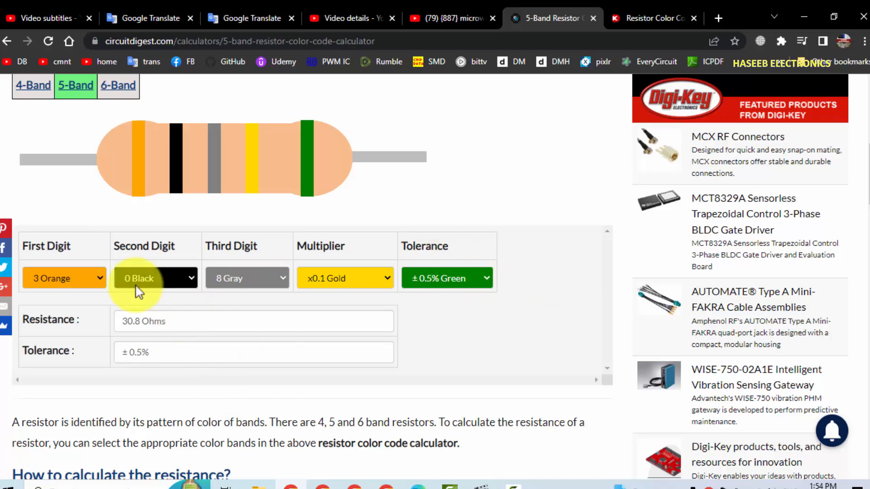
pyautogui.moveTo(538, 9)
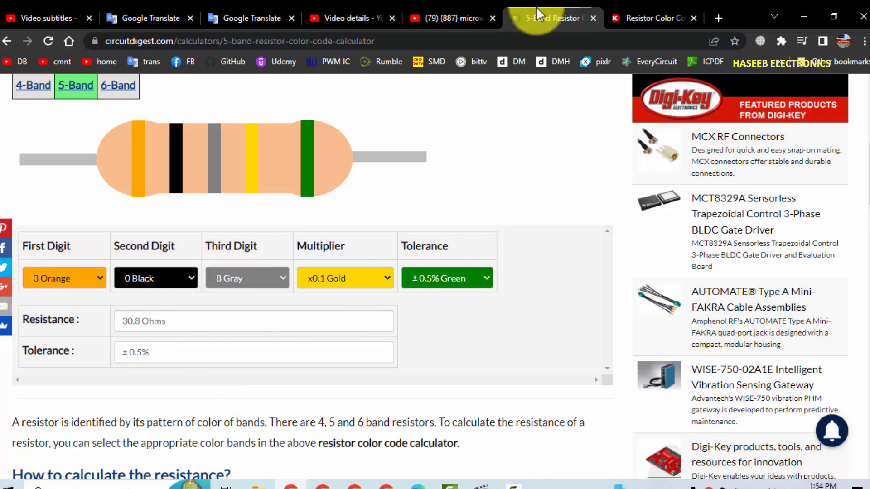
# Switch to the Digi-Key calculator in 5-band mode with orange first and black second bands
pyautogui.click(649, 19)
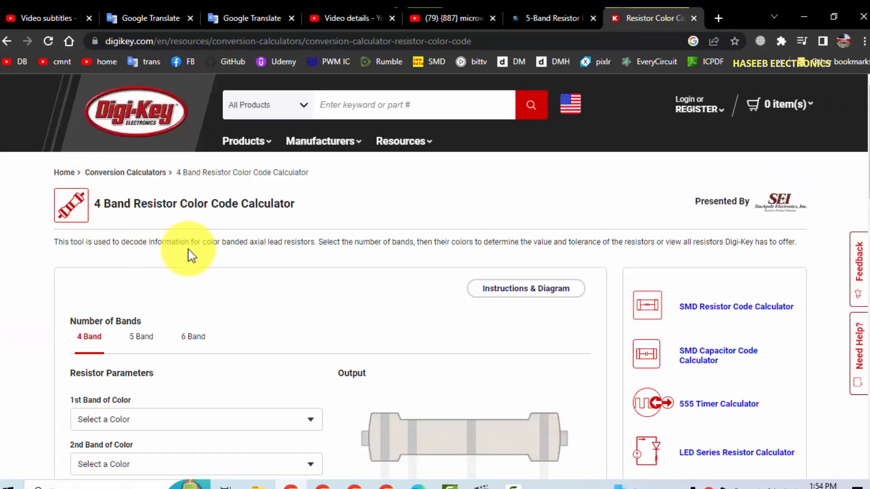
pyautogui.scroll(-3)
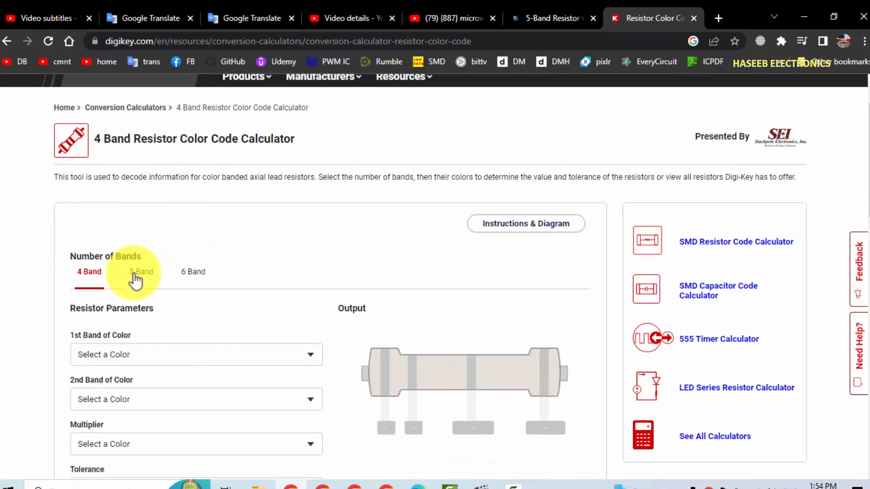
pyautogui.click(141, 272)
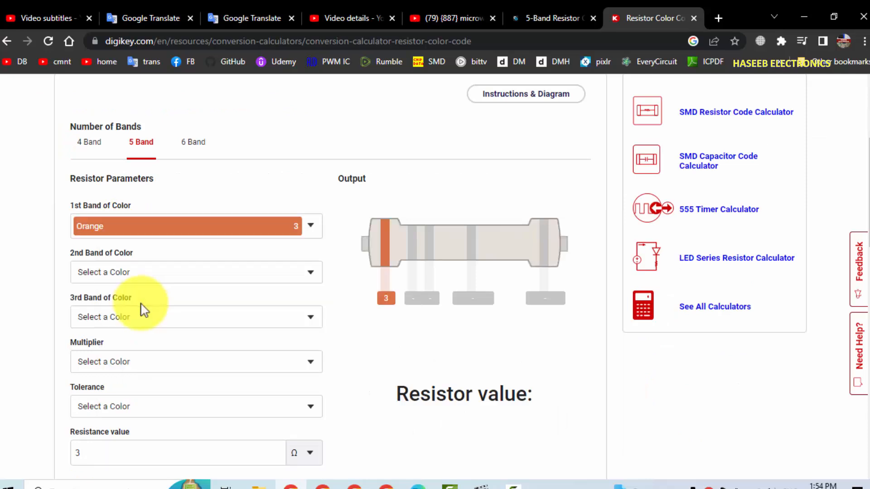
pyautogui.click(196, 272)
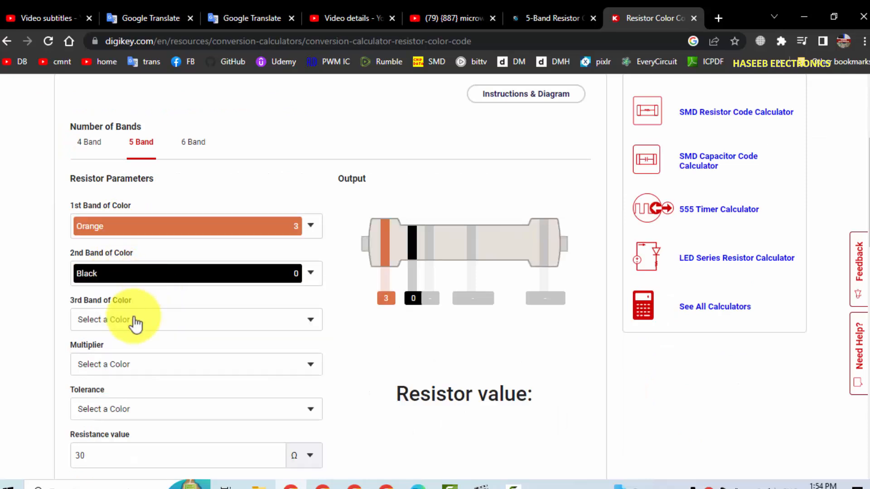
pyautogui.click(196, 319)
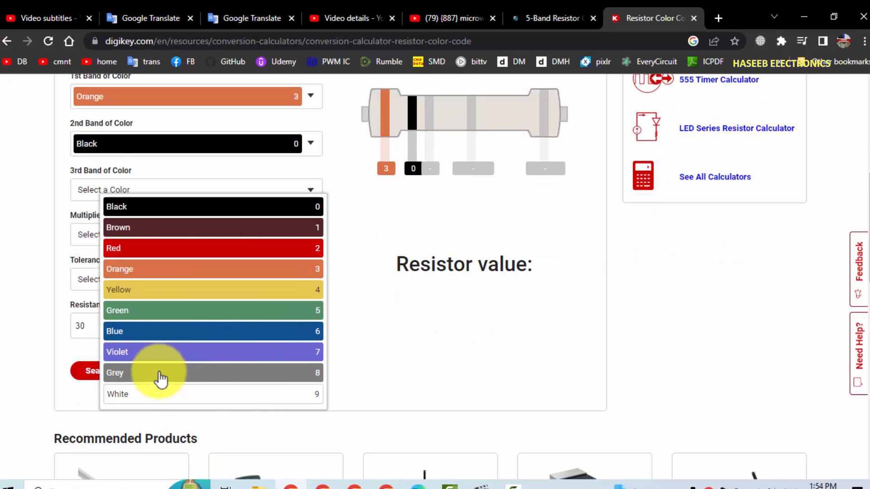
# Set the Digi-Key third band grey, multiplier gold, tolerance green, reading 30.8 Ohms 0.5%
pyautogui.click(136, 373)
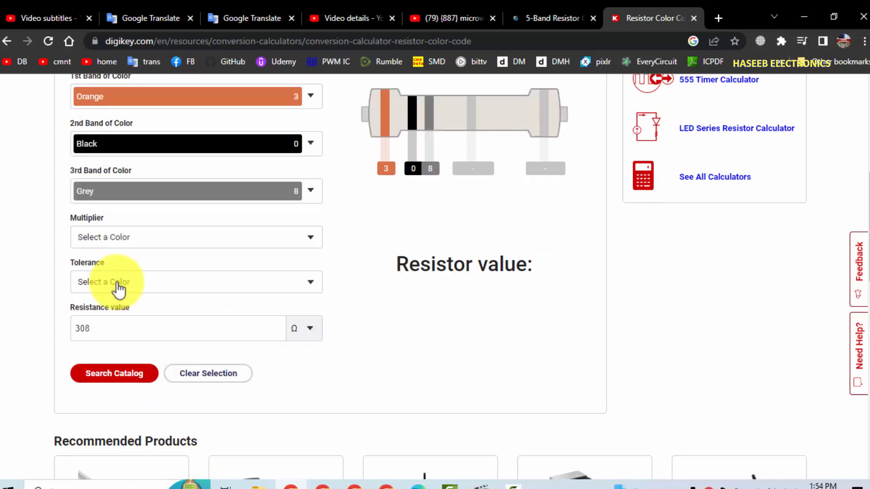
pyautogui.click(196, 237)
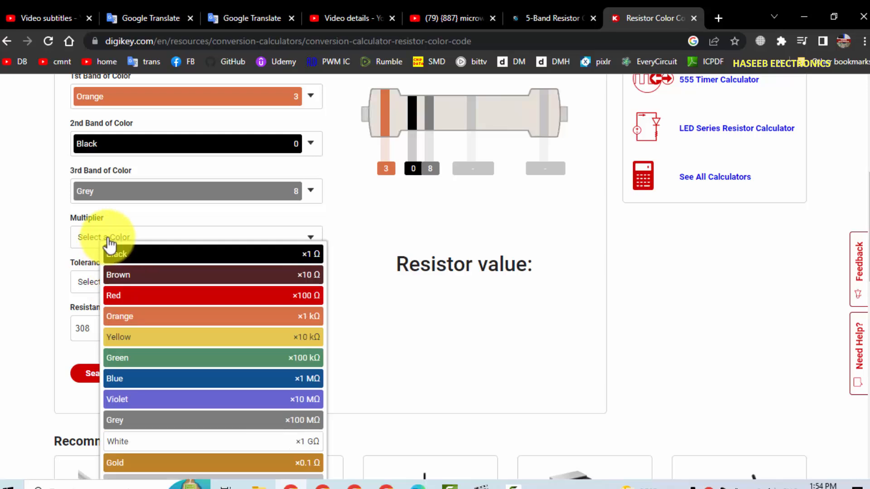
pyautogui.click(115, 463)
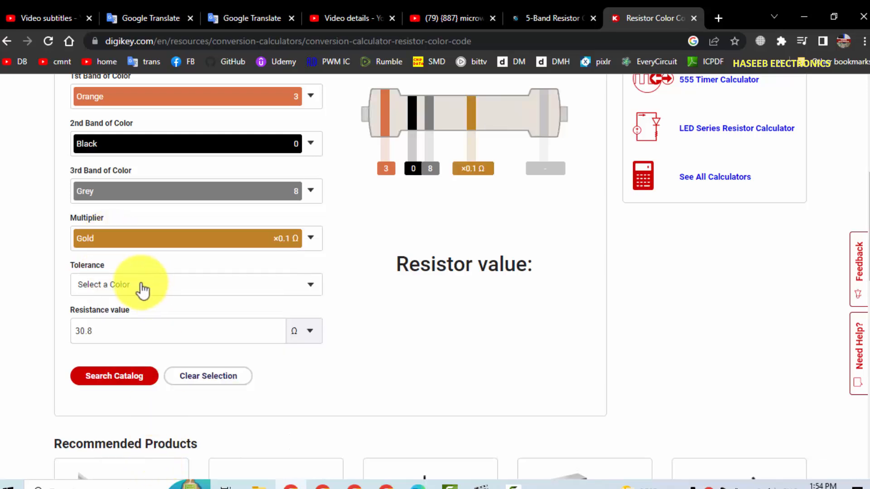
pyautogui.click(194, 284)
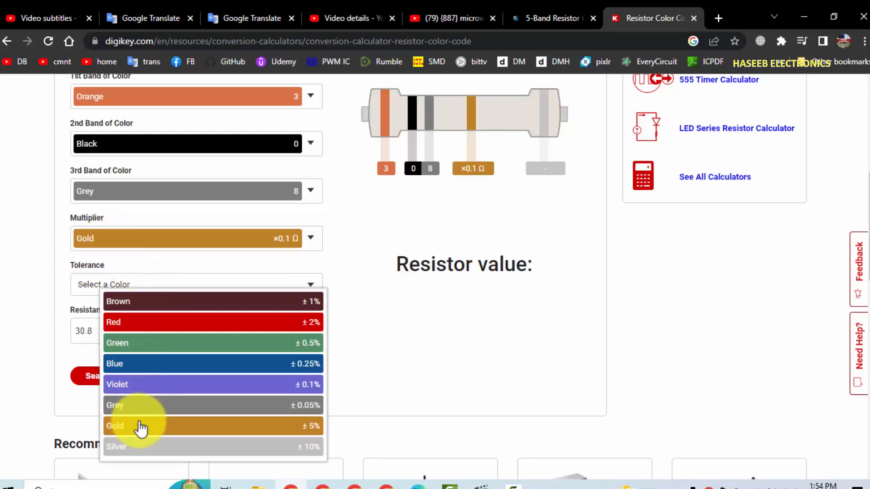
pyautogui.click(131, 343)
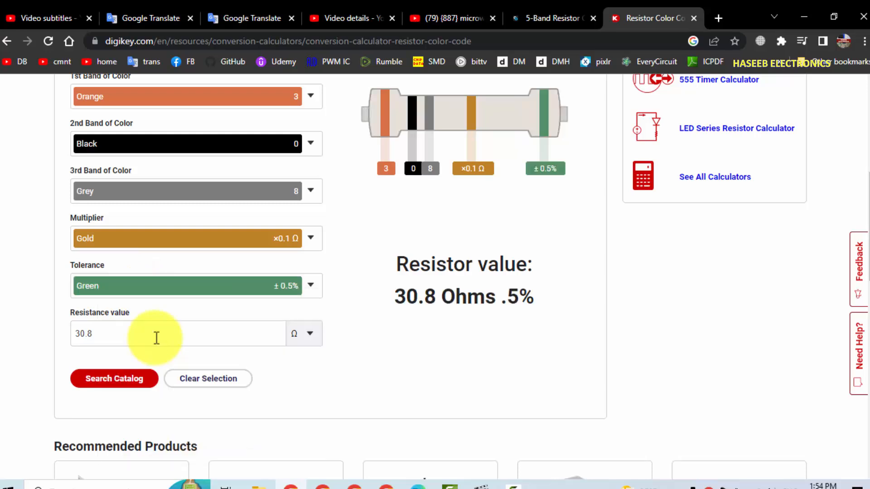
pyautogui.moveTo(395, 297); pyautogui.dragTo(517, 297)
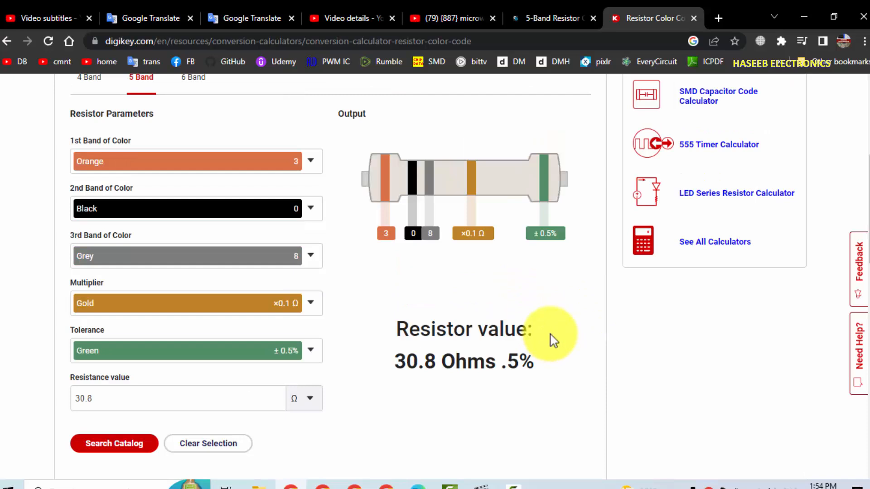
pyautogui.moveTo(607, 325)
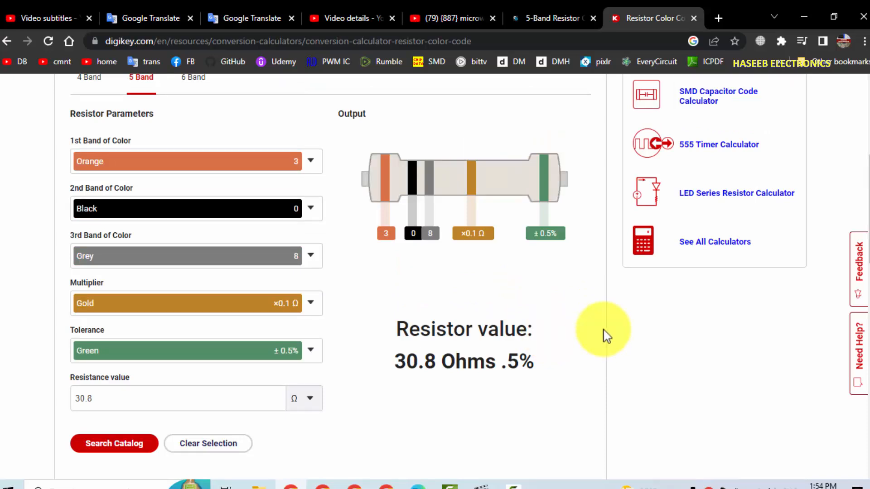
pyautogui.moveTo(608, 343)
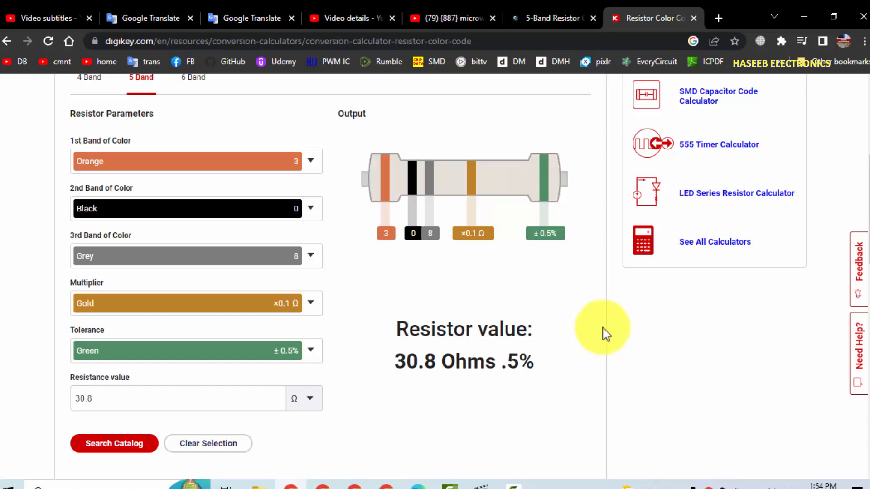